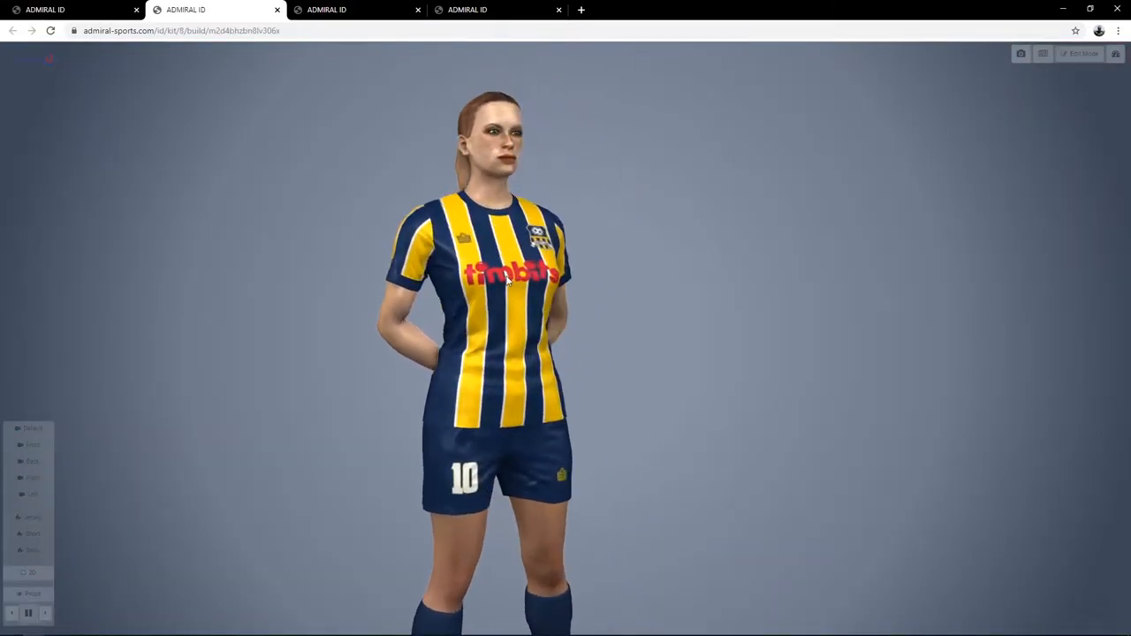
- Leave the full-screen preview of the yellow-and-navy striped women's kit
click(354, 10)
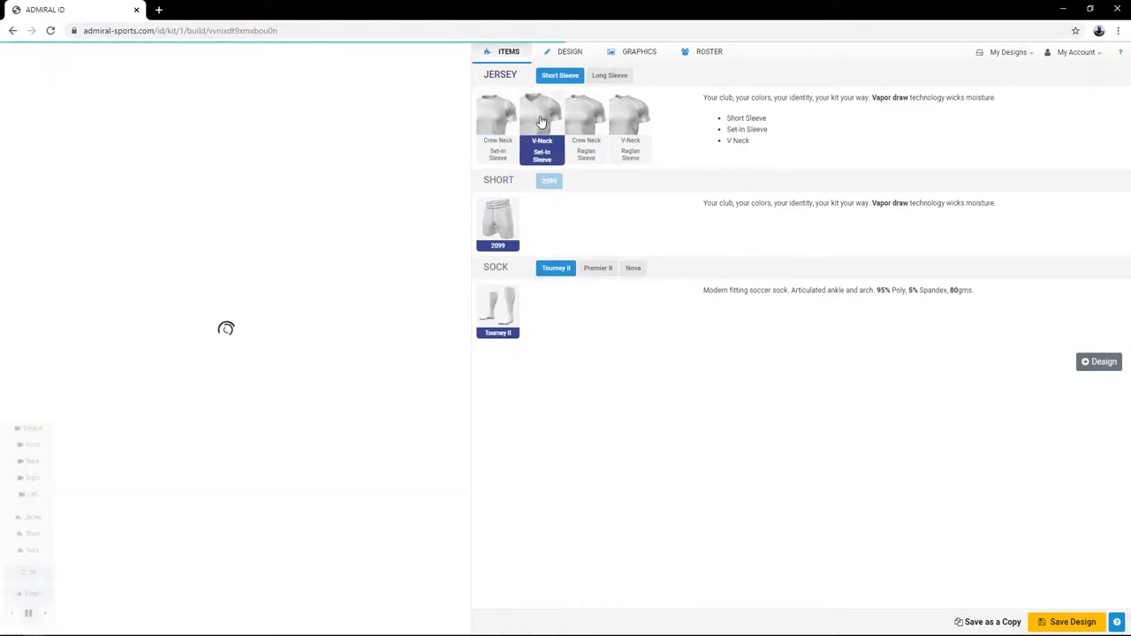
- Make the red-and-blue jersey a long-sleeve crew-neck raglan cut
click(542, 128)
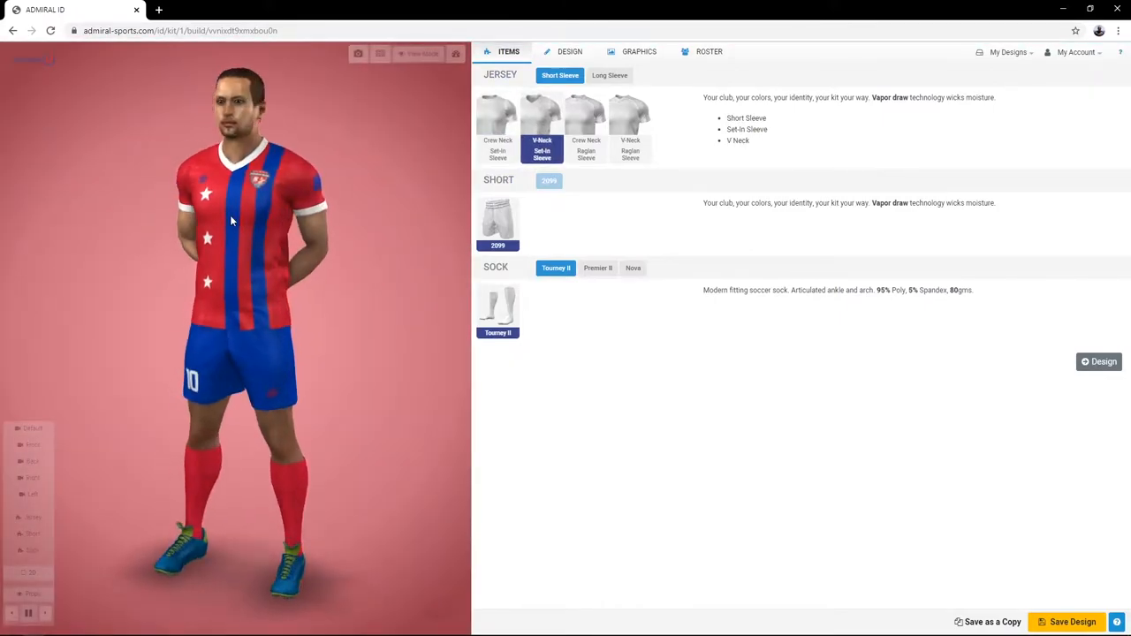
click(631, 128)
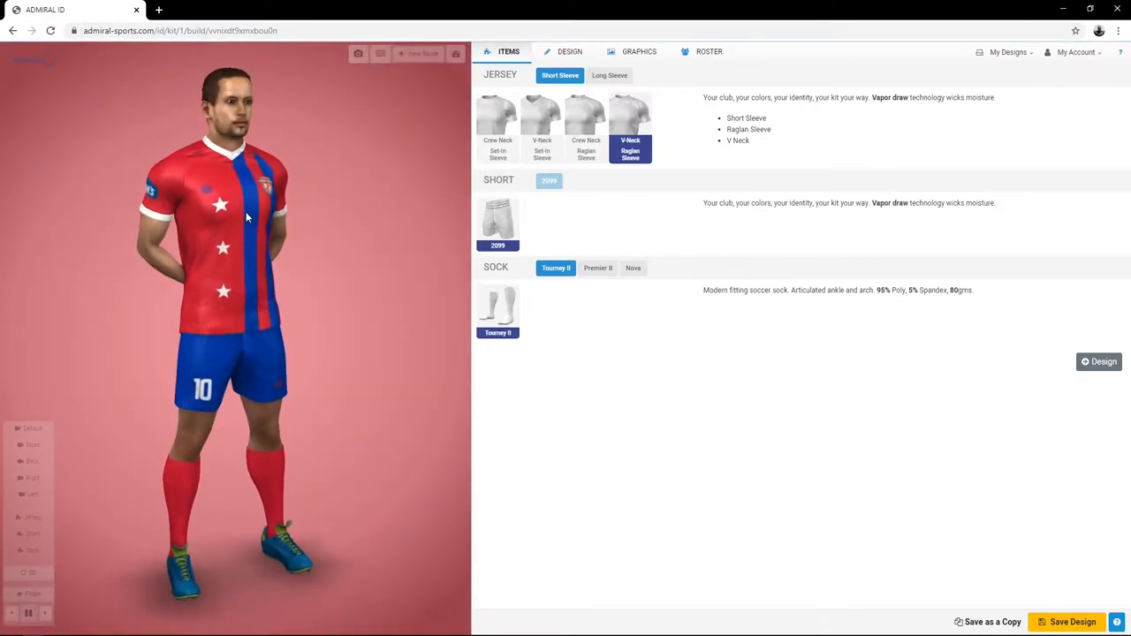
click(610, 75)
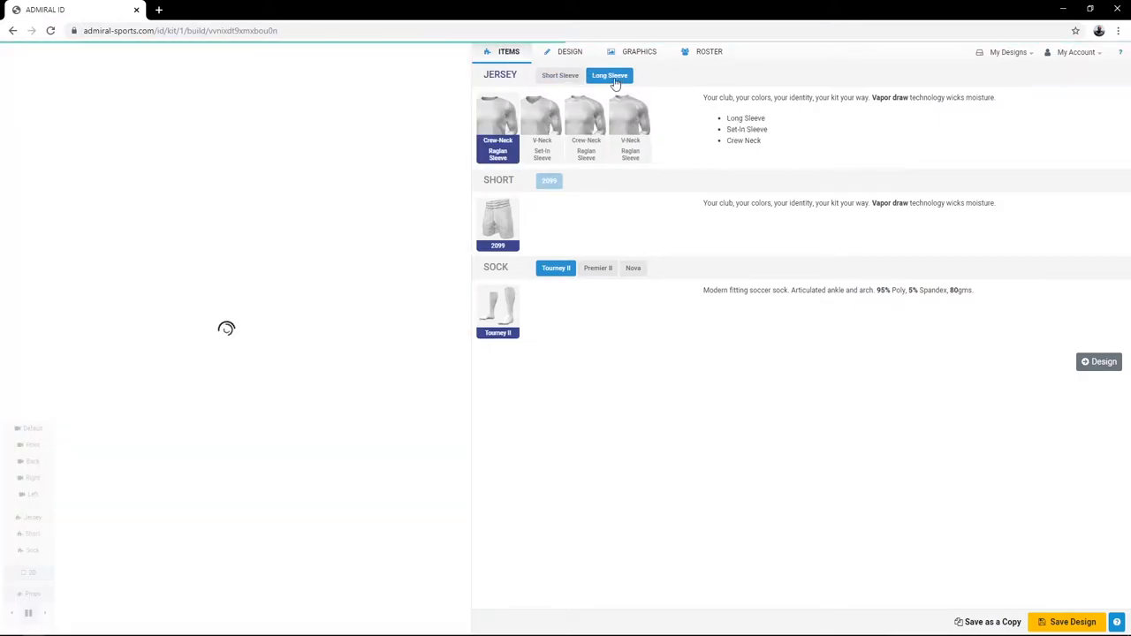
click(570, 52)
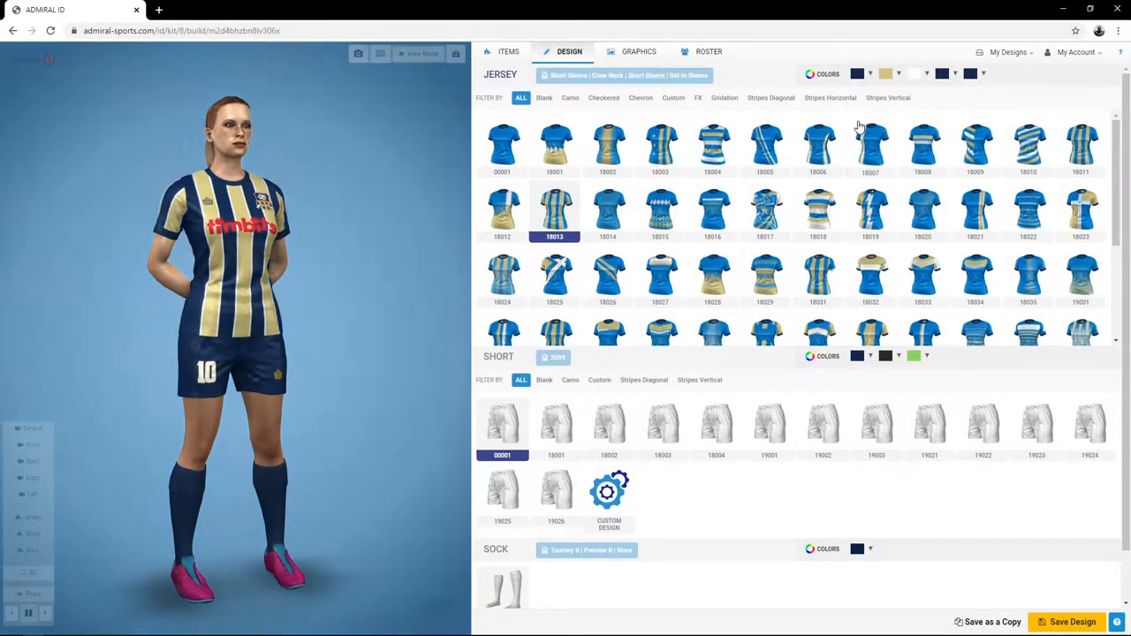
- Recolour the women's jersey gold to bright yellow, apply pattern 18006, then browse other kits
click(898, 73)
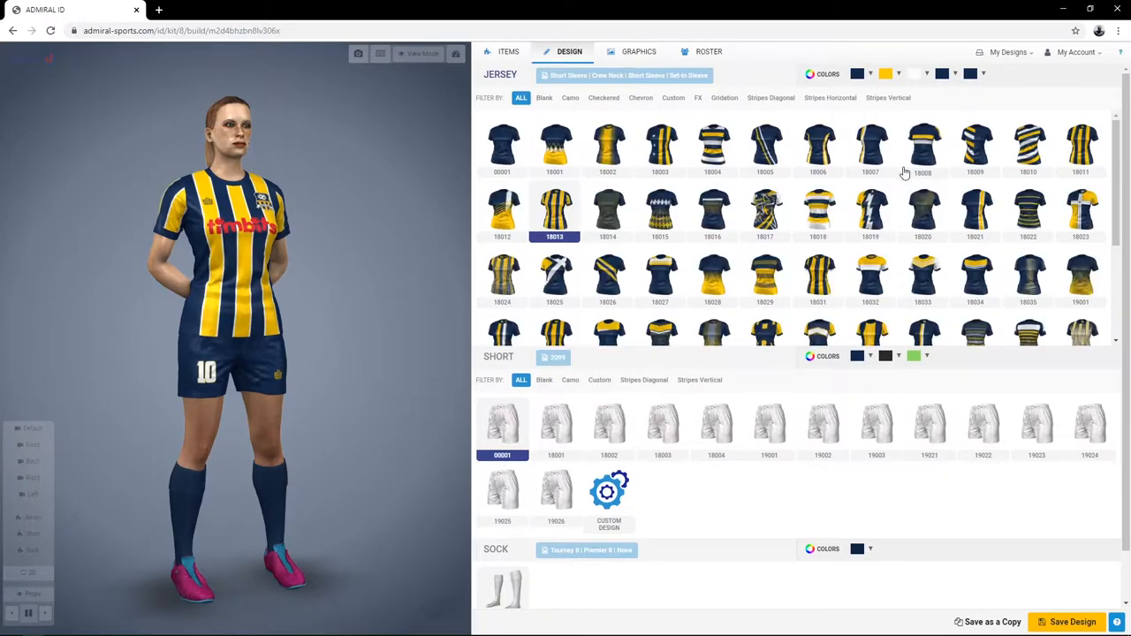
click(818, 145)
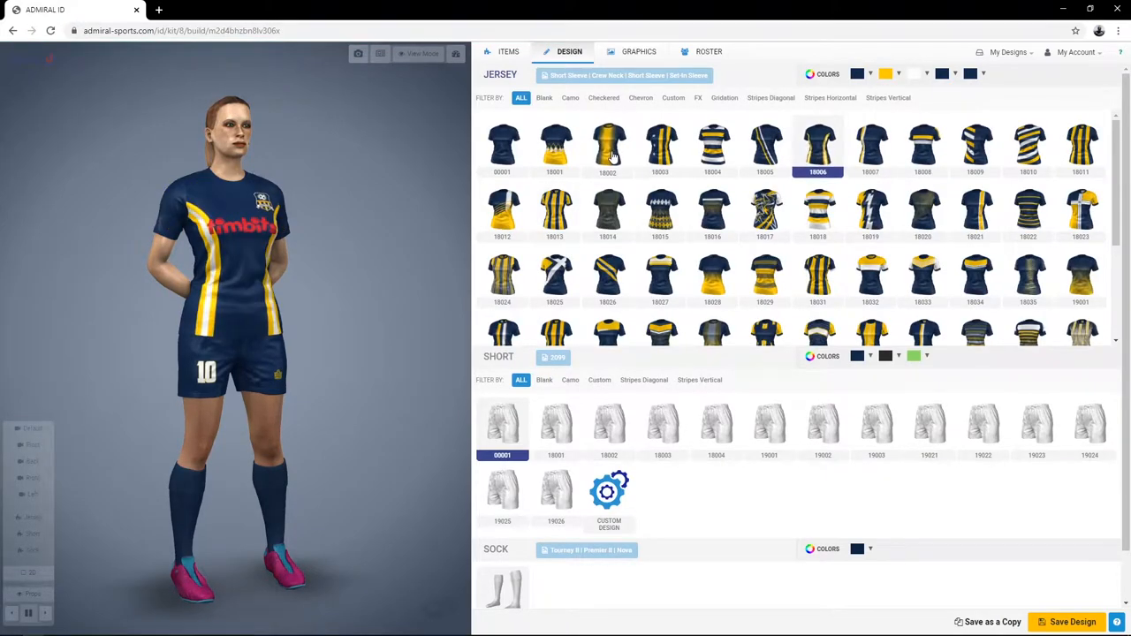
click(556, 213)
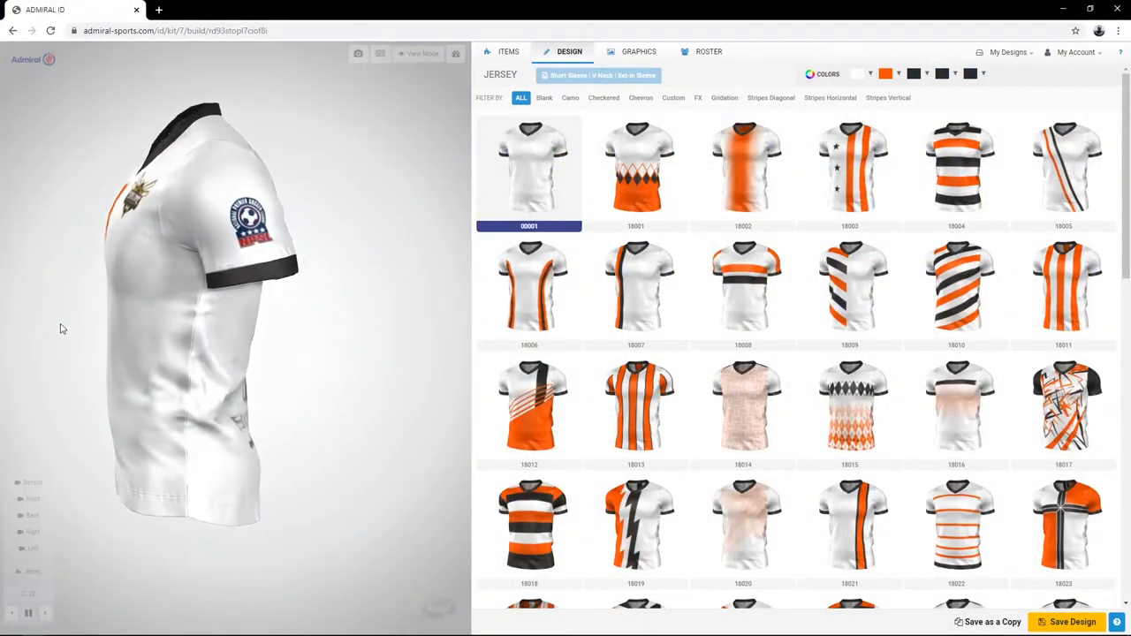
click(871, 73)
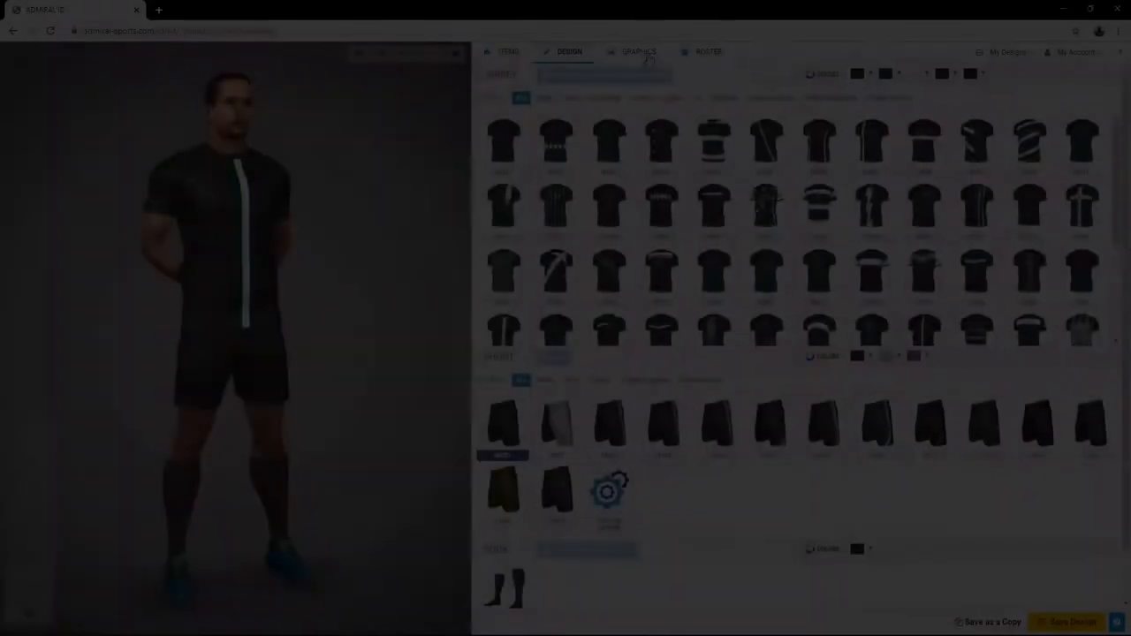
- Add a white player number at the back centre of the black jersey with a font and outline colour
click(639, 51)
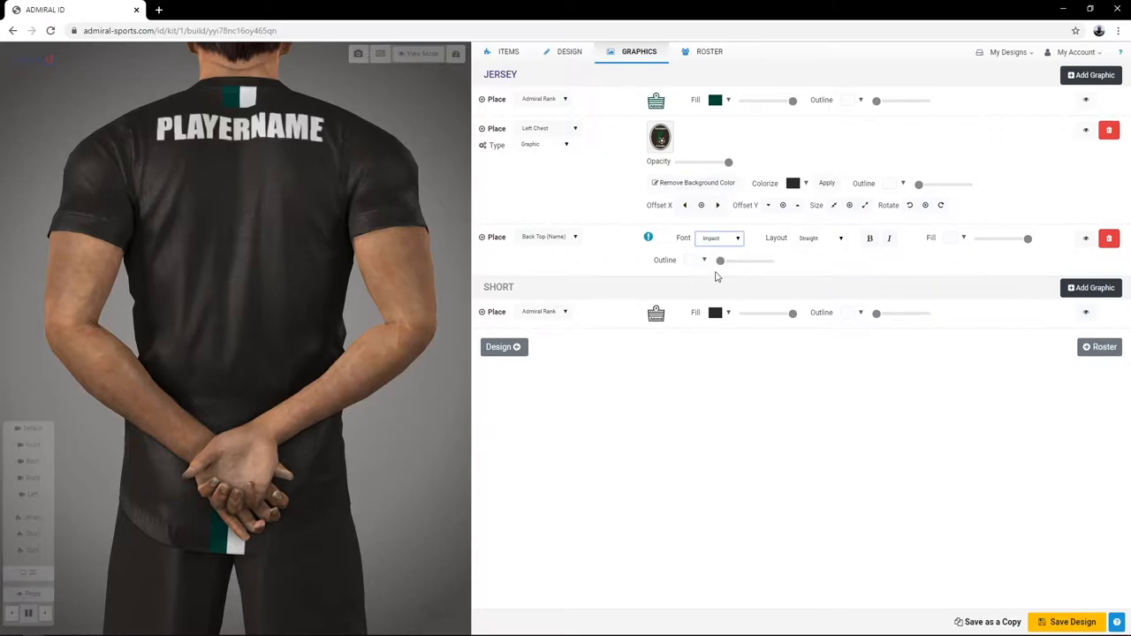
click(548, 288)
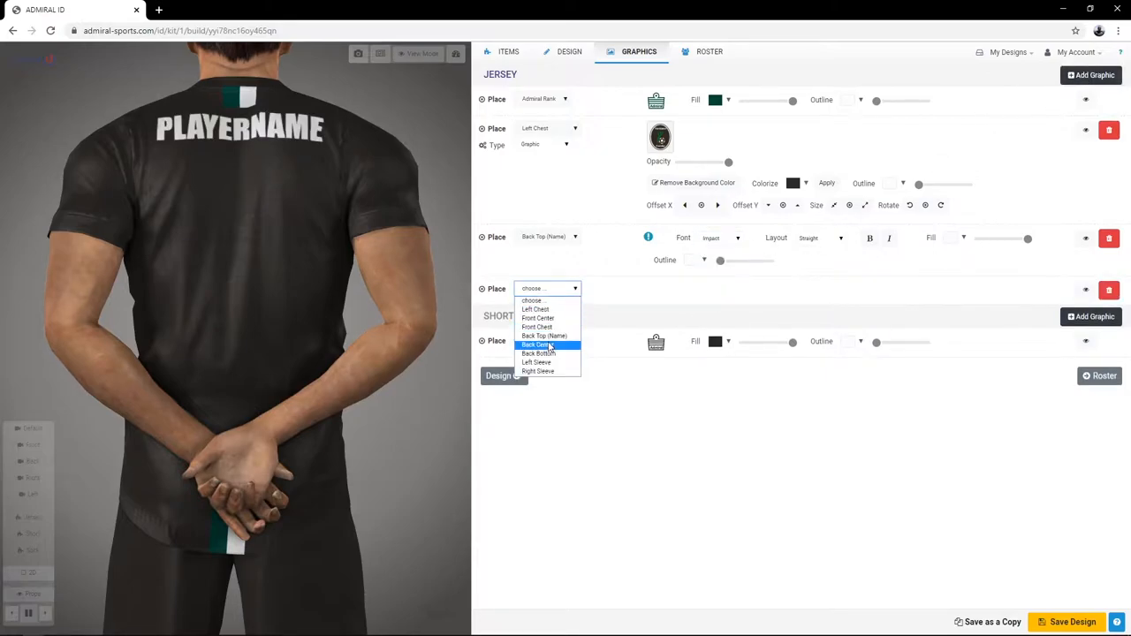
click(537, 345)
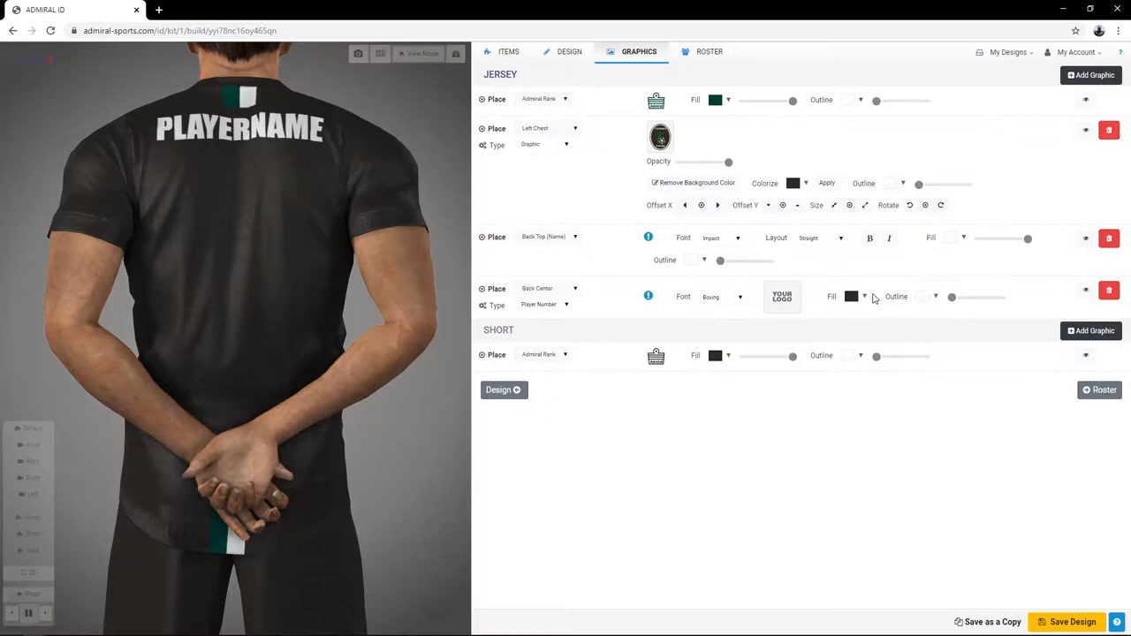
click(722, 296)
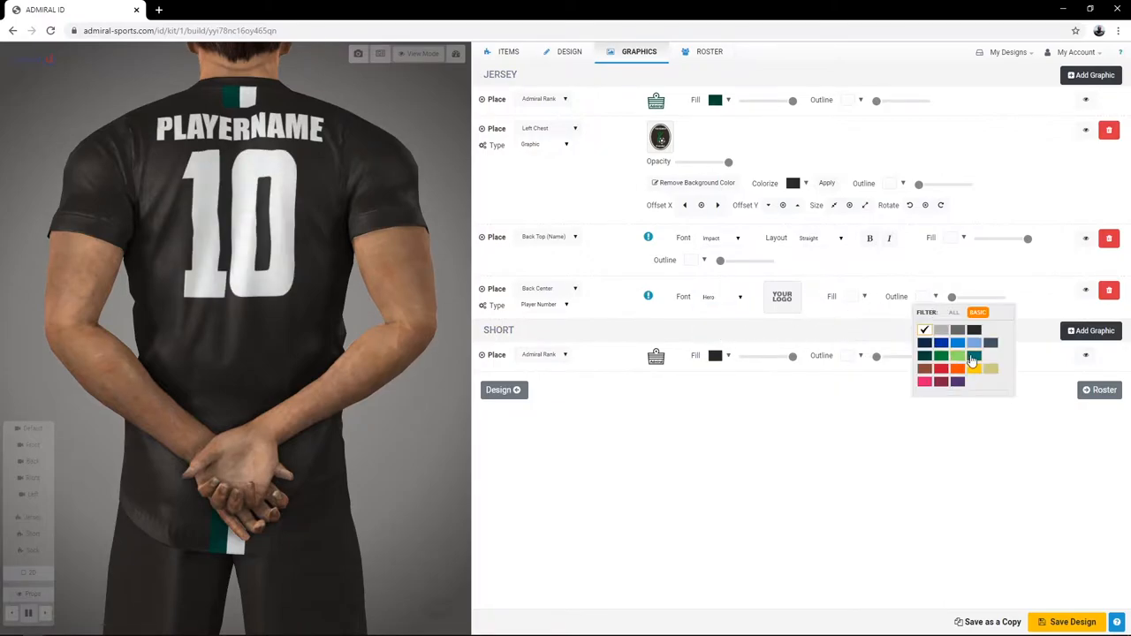
click(959, 355)
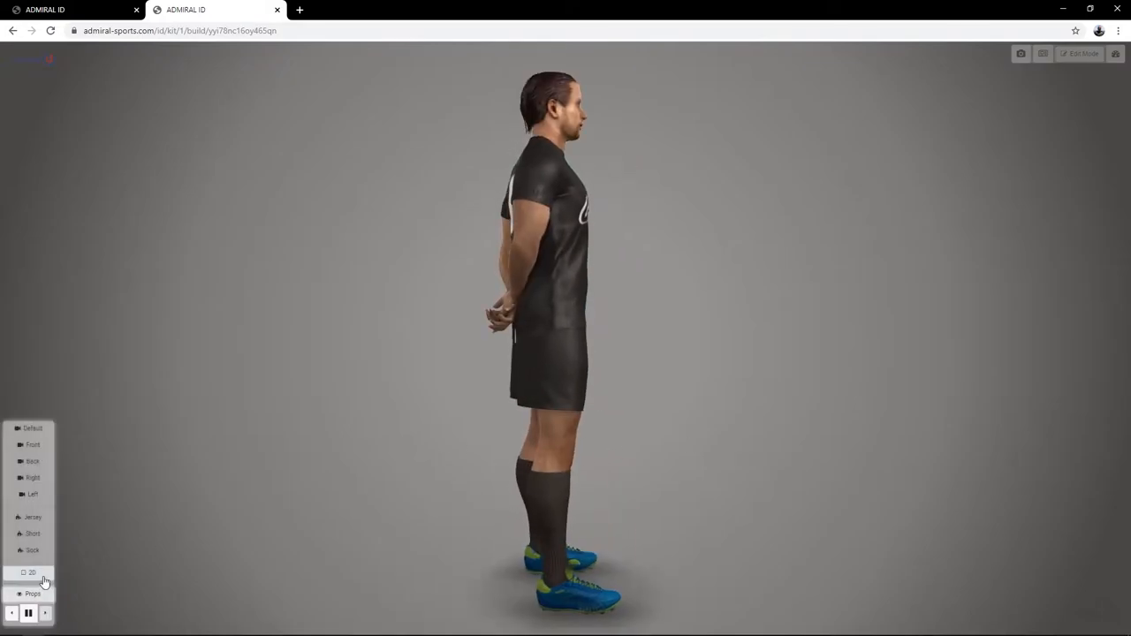
- Preview the black kit in 2D, then switch to the Hartland custom ball tab
click(440, 9)
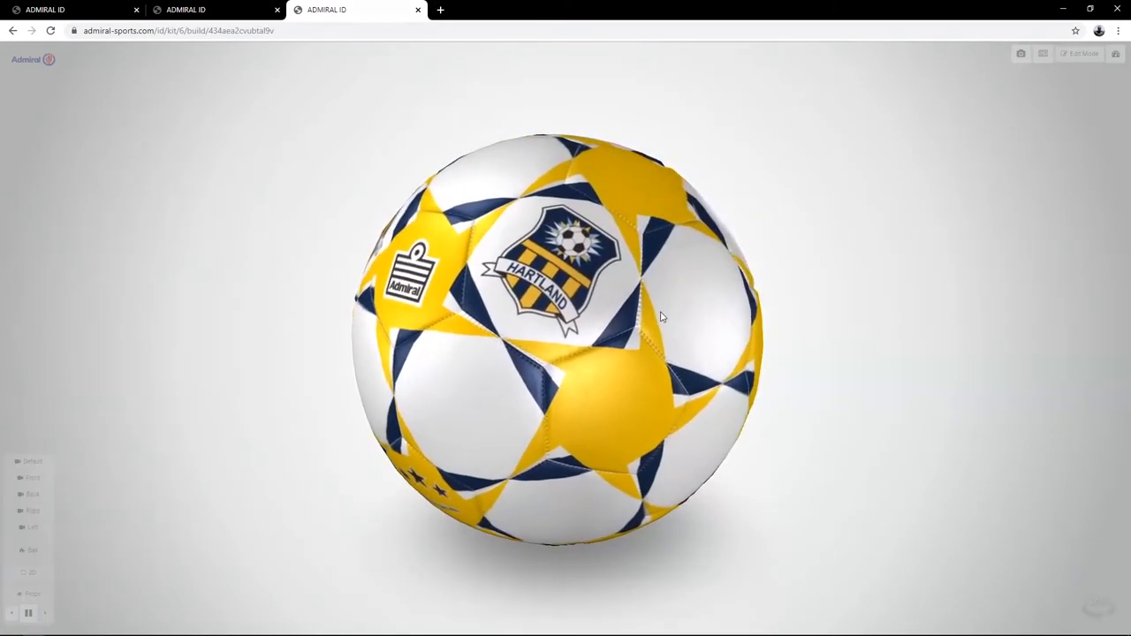
click(216, 10)
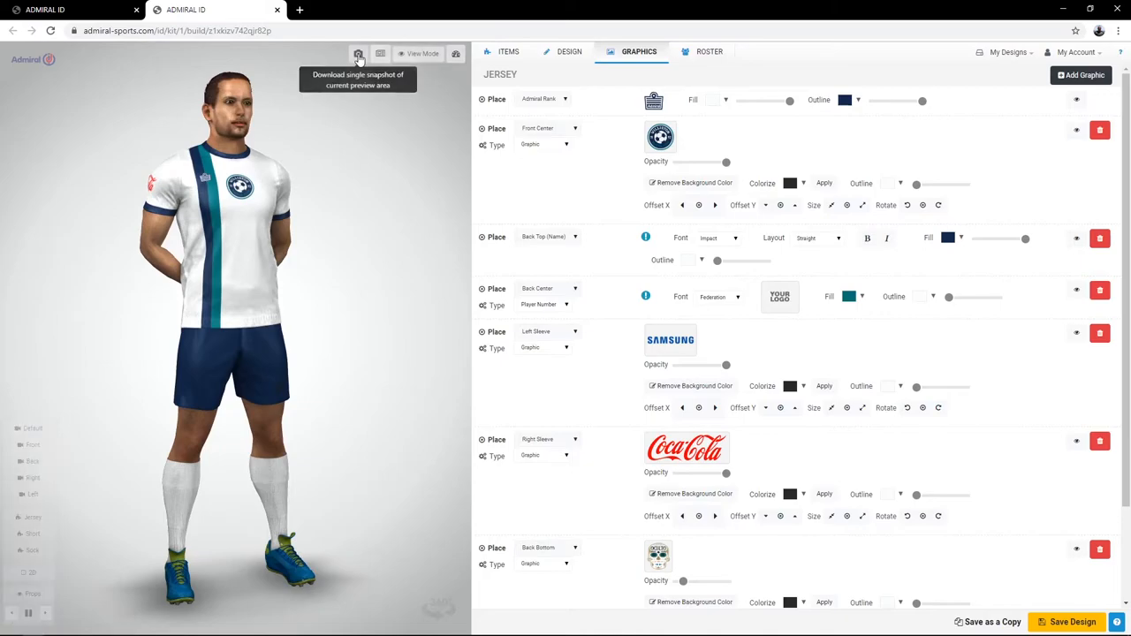
- Save PNG snapshots of the white-and-navy kit from the front and the back
click(358, 53)
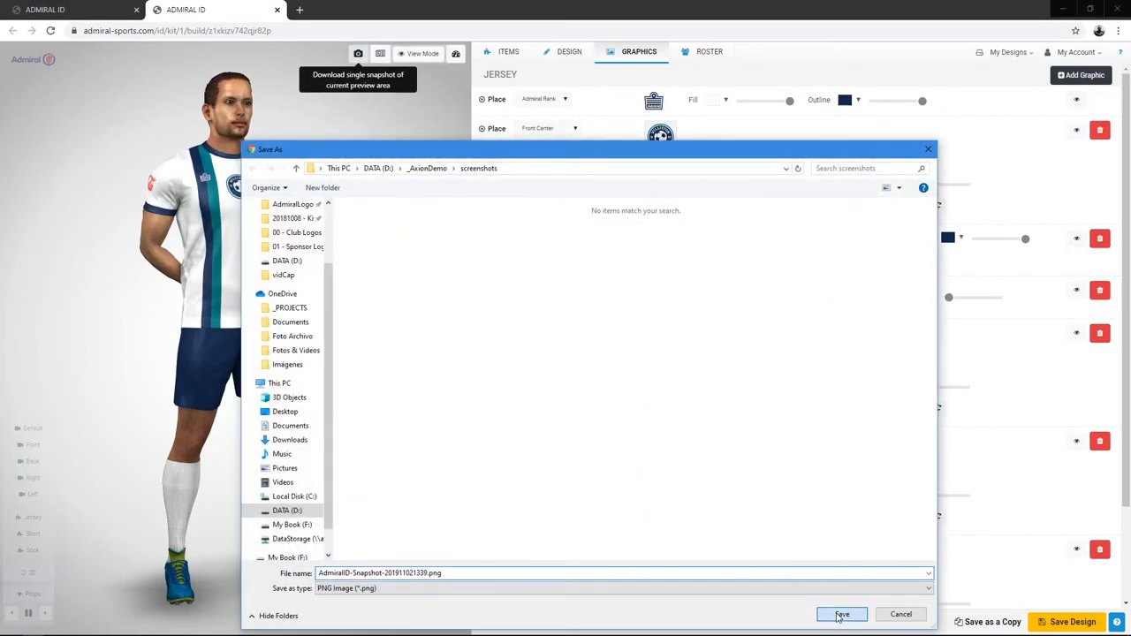
click(841, 615)
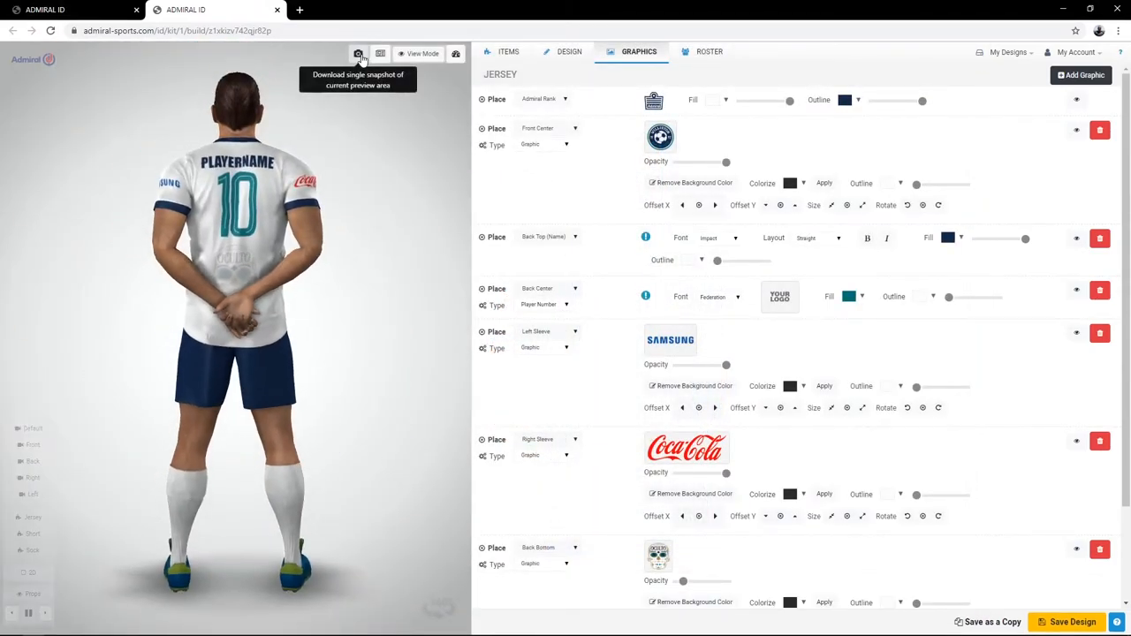
click(358, 53)
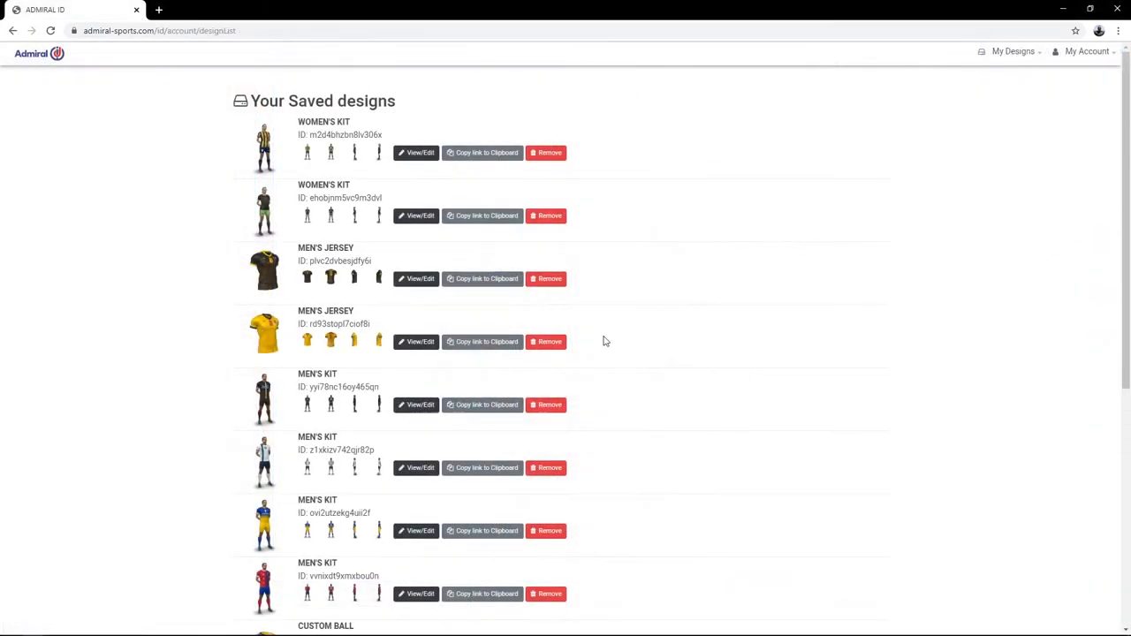
- Open the saved red-and-blue men's kit and go to its graphics settings
click(415, 593)
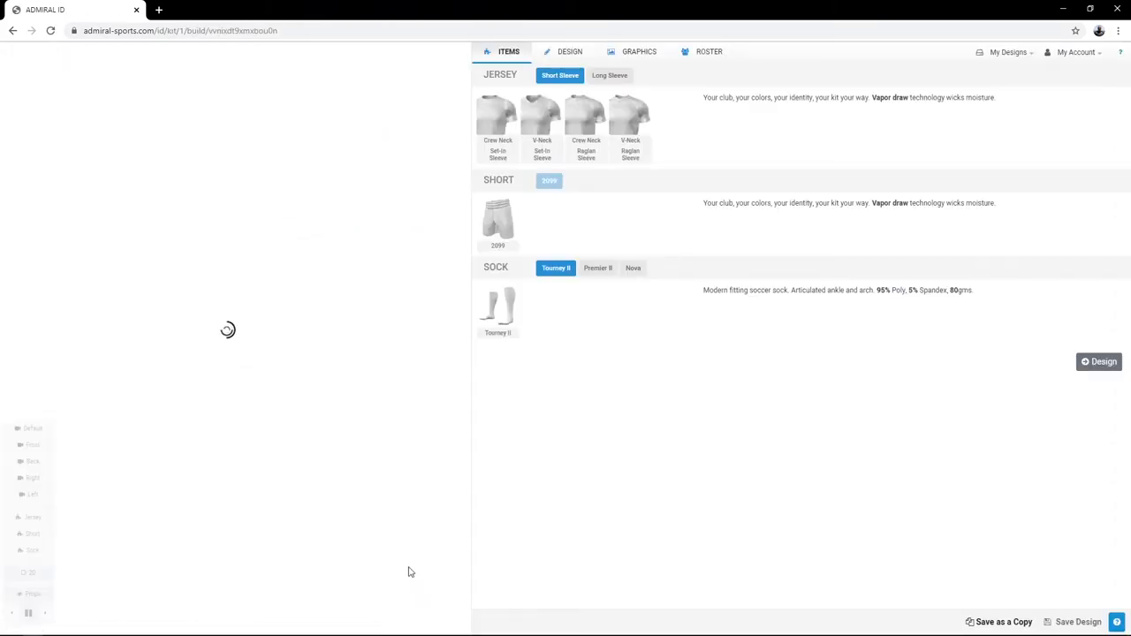
click(638, 51)
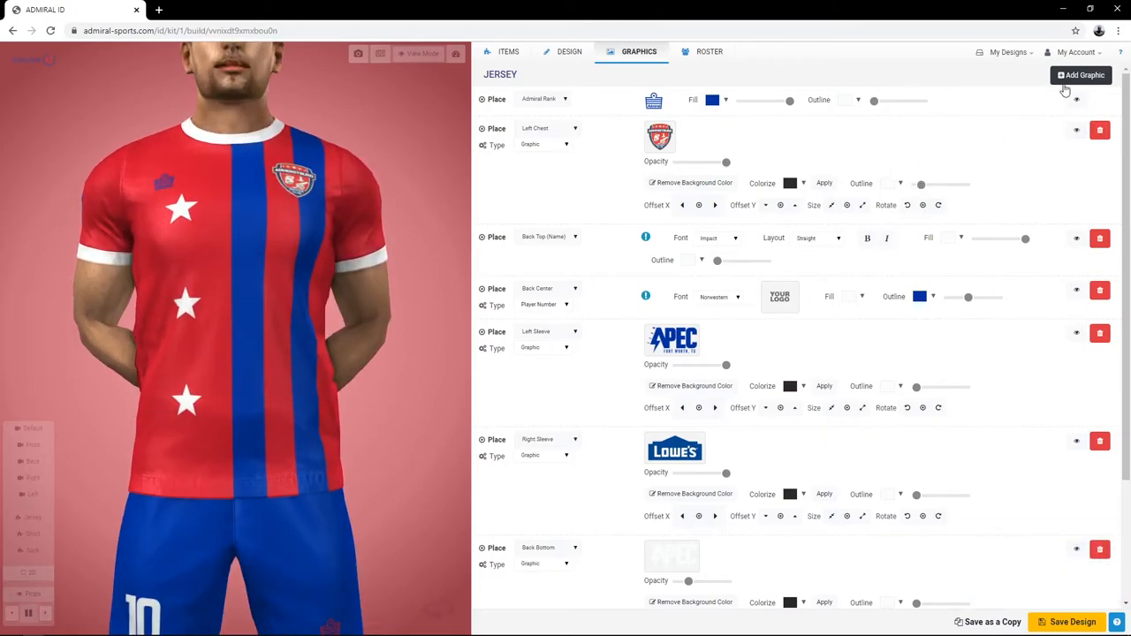
- Add a white APEC image graphic on the red-and-blue jersey's front chest
click(548, 469)
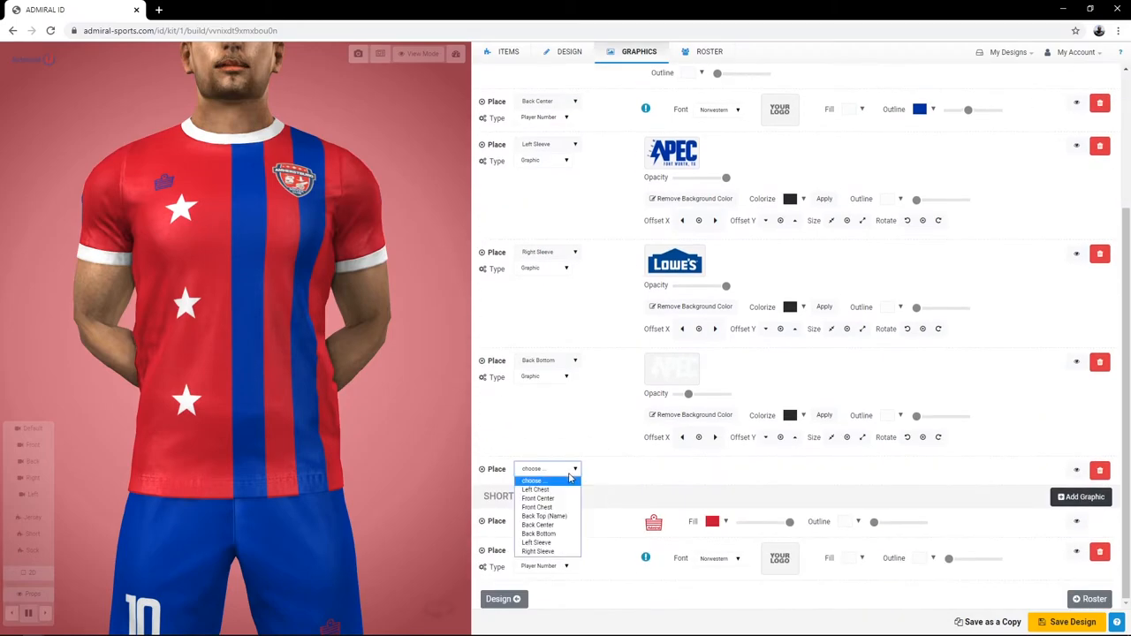
click(538, 508)
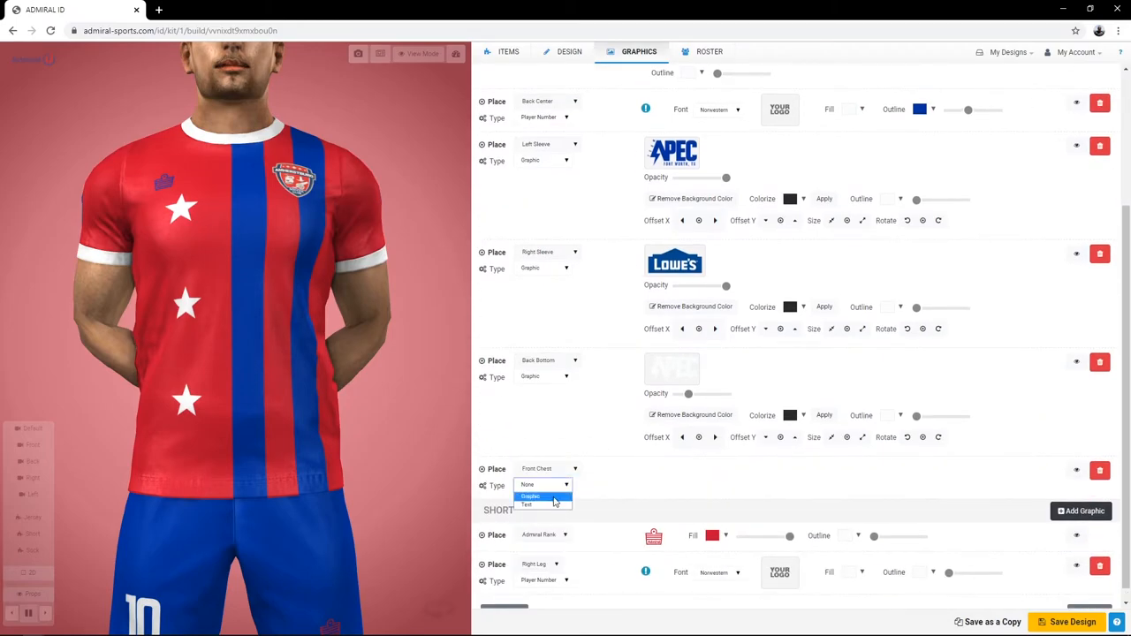
click(530, 496)
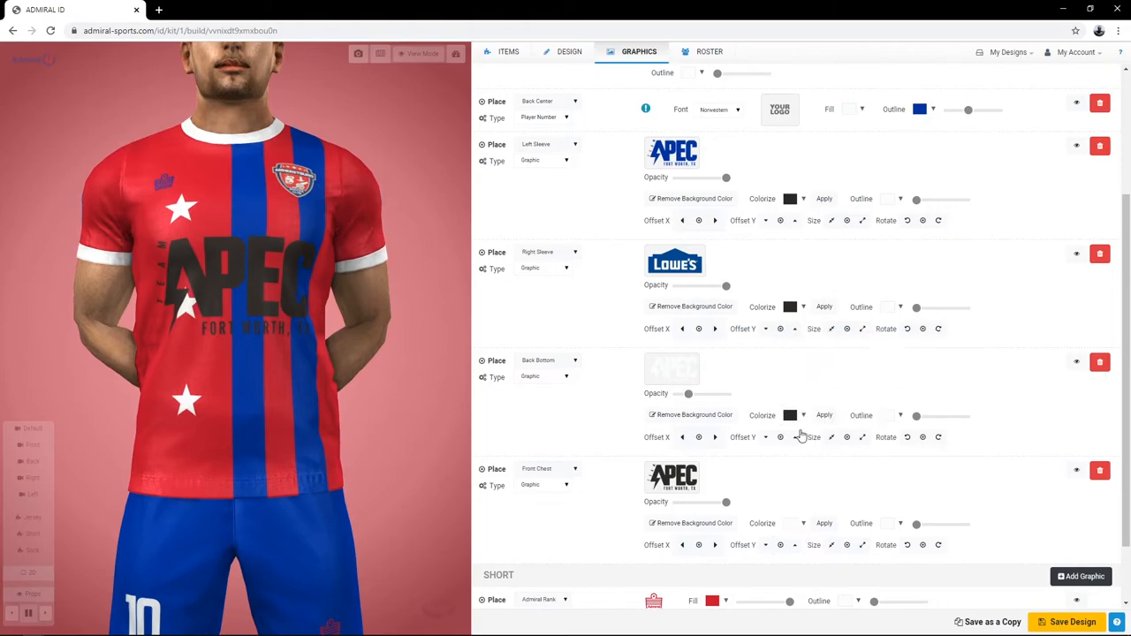
click(824, 523)
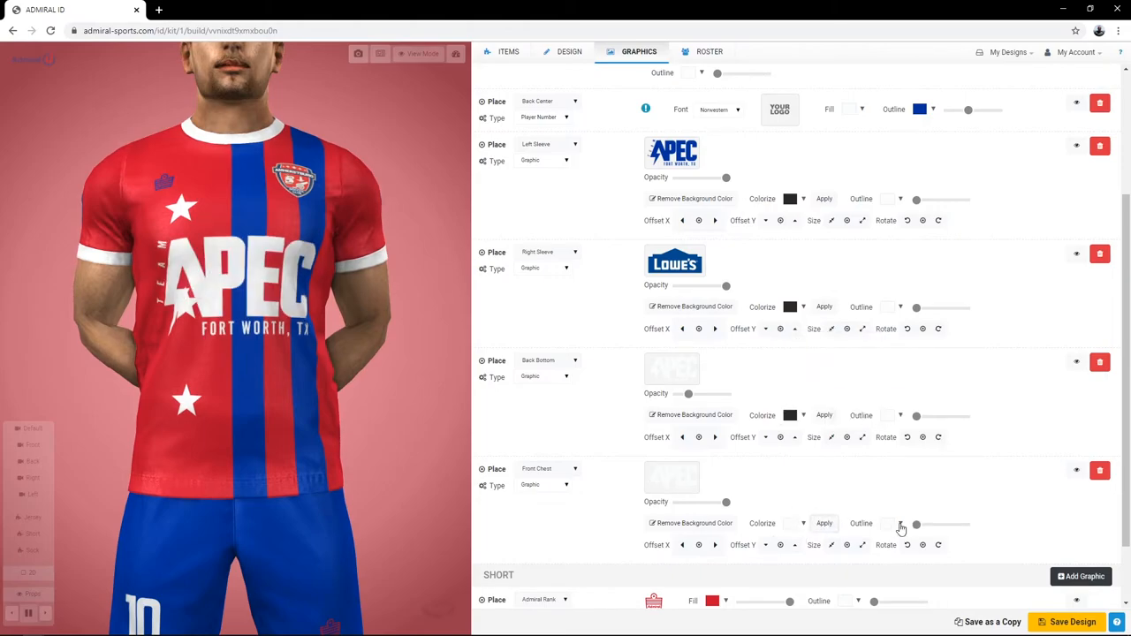
click(887, 524)
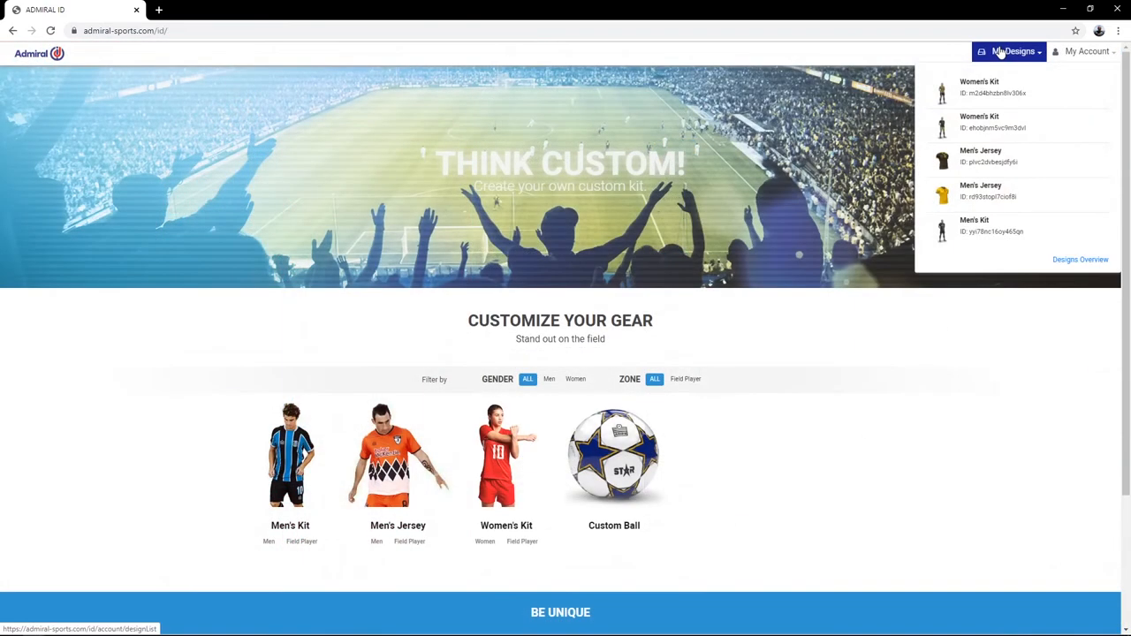
- Copy the black men's jersey's share link from My Designs and open it in a new tab
click(1080, 259)
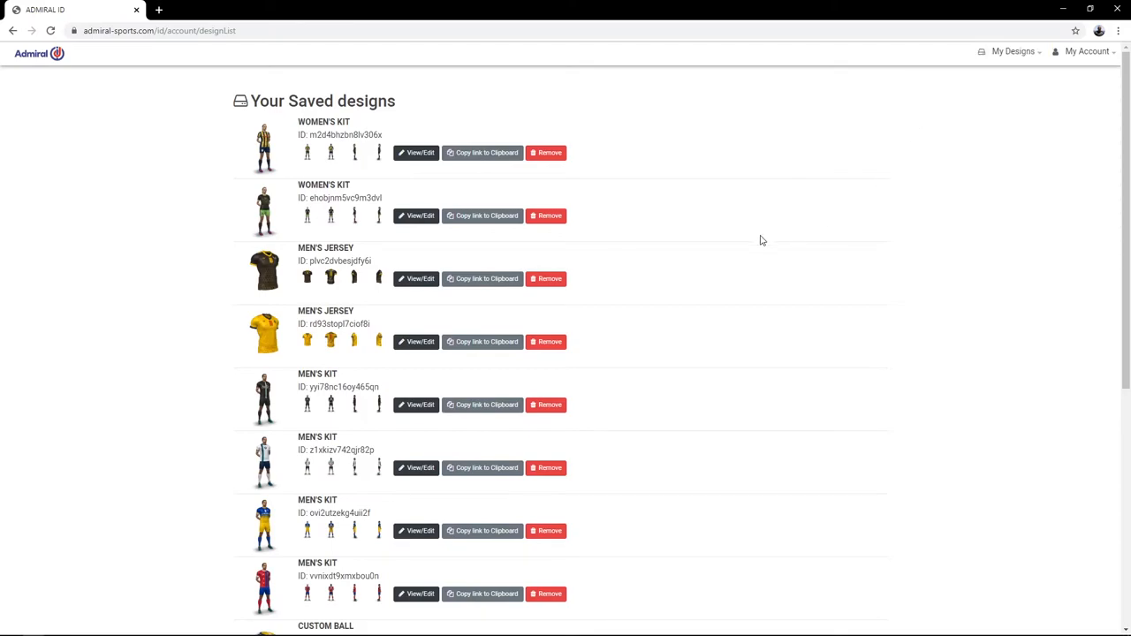
click(481, 279)
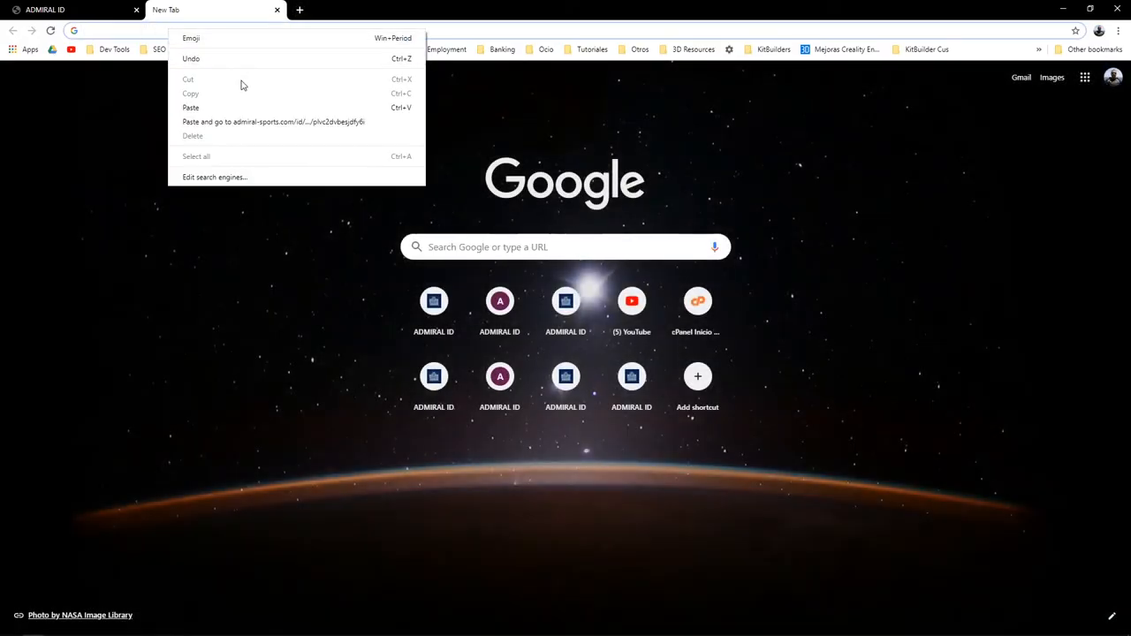
click(273, 121)
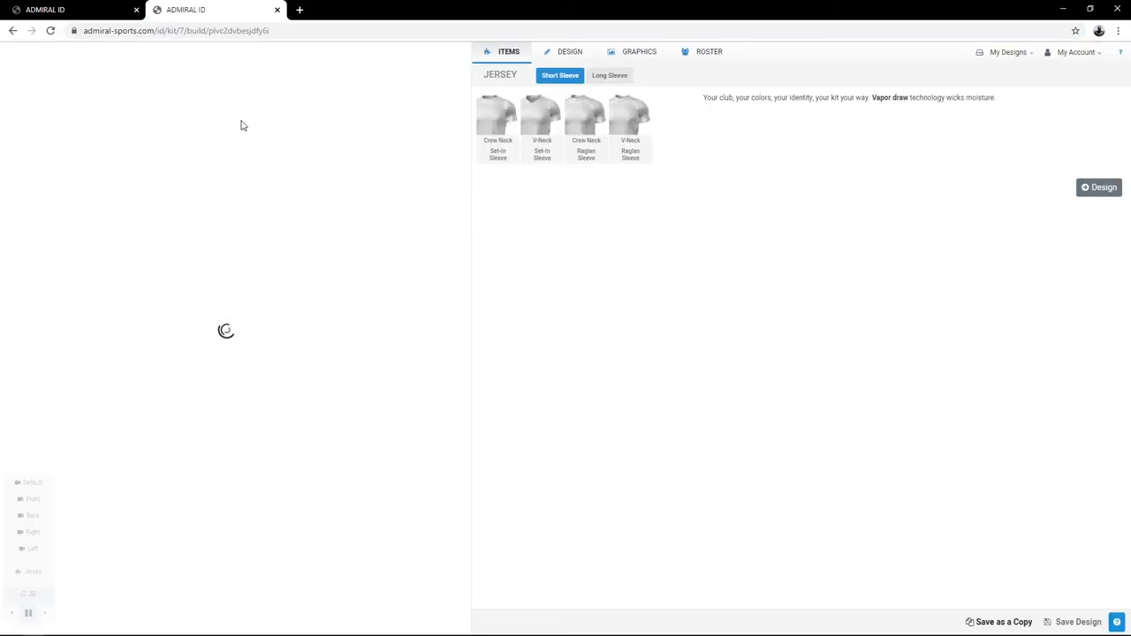